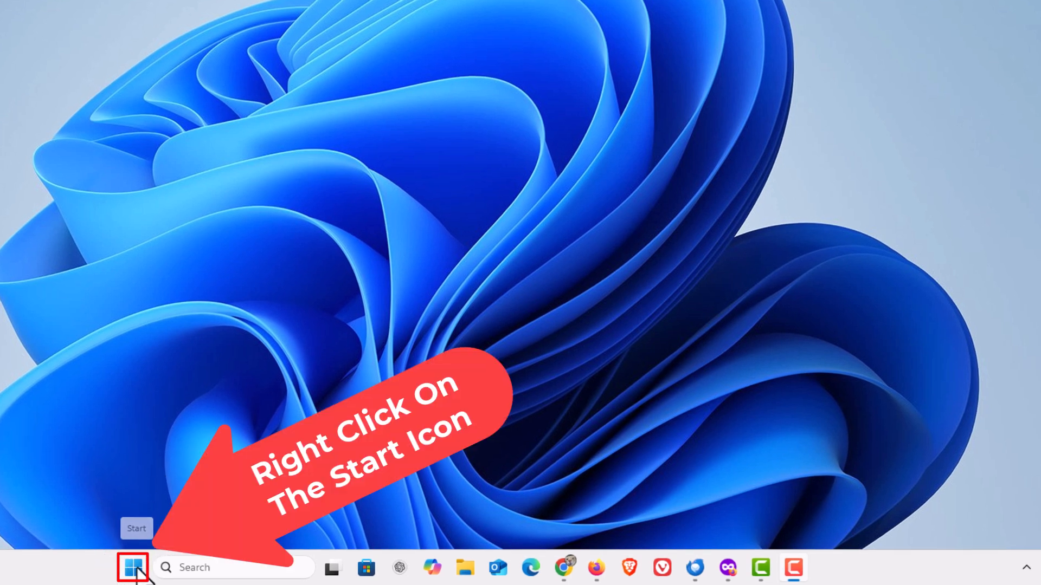
Launch Settings from the Start button's Quick Link menu
right_click(132, 568)
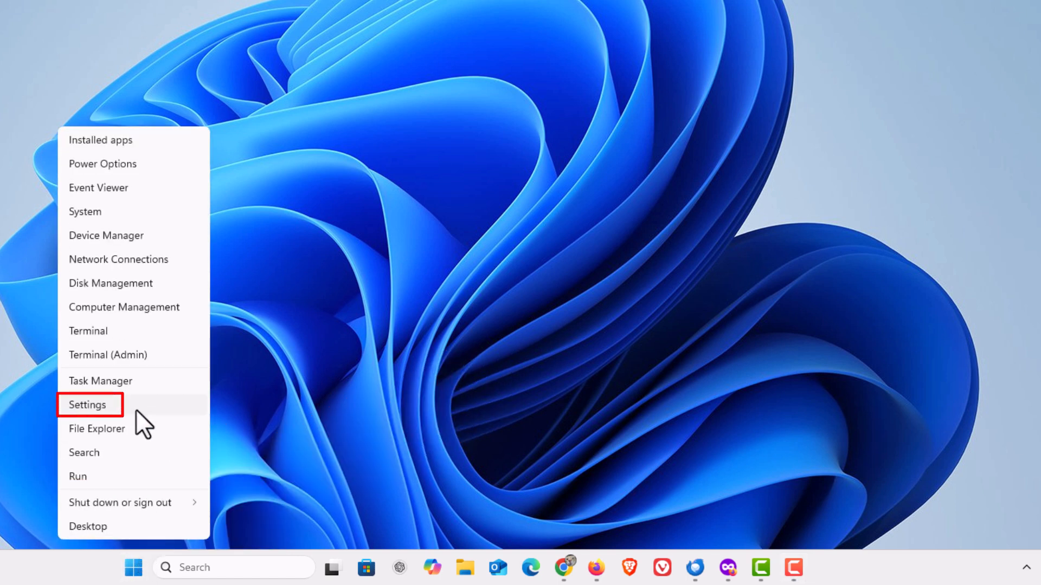
left_click(86, 405)
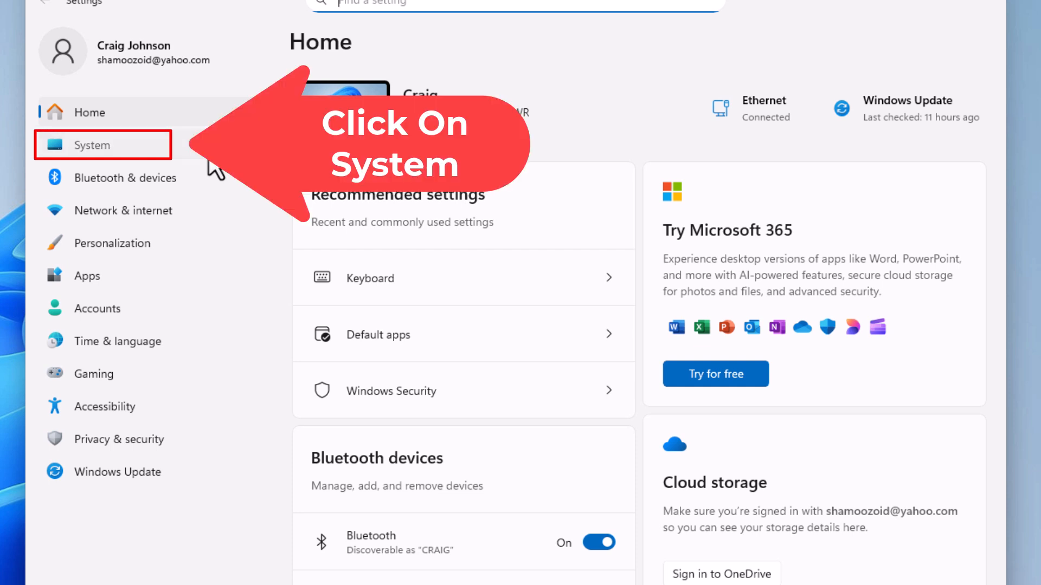
Go to System settings to reach the Power page
left_click(103, 144)
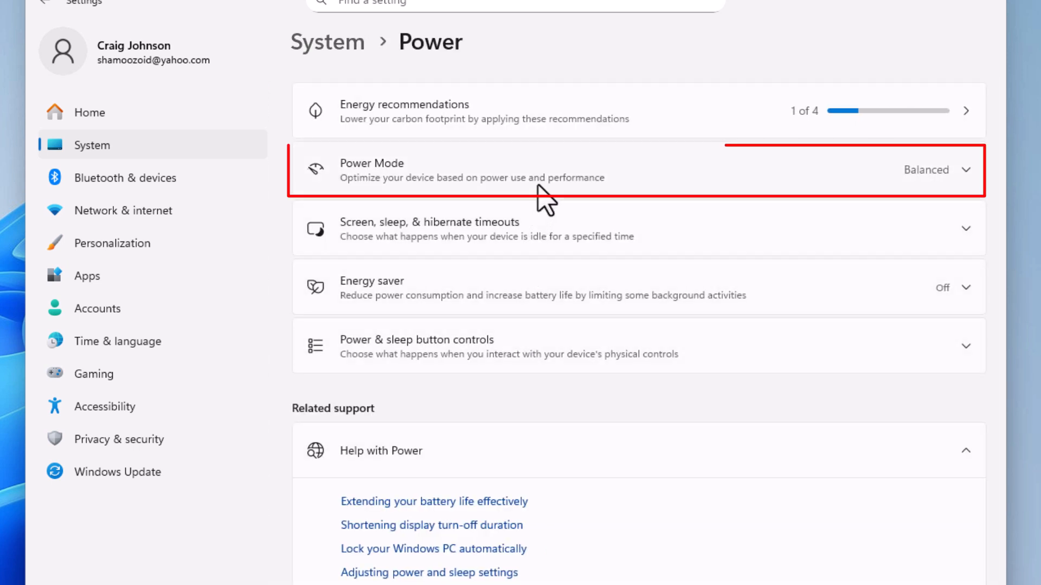
mouse_move(767, 196)
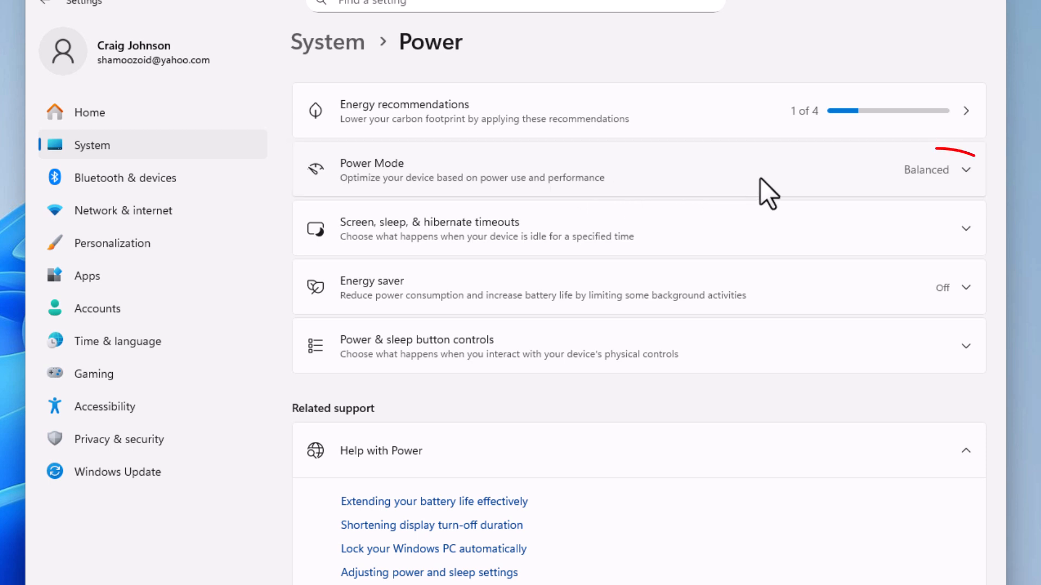
mouse_move(859, 198)
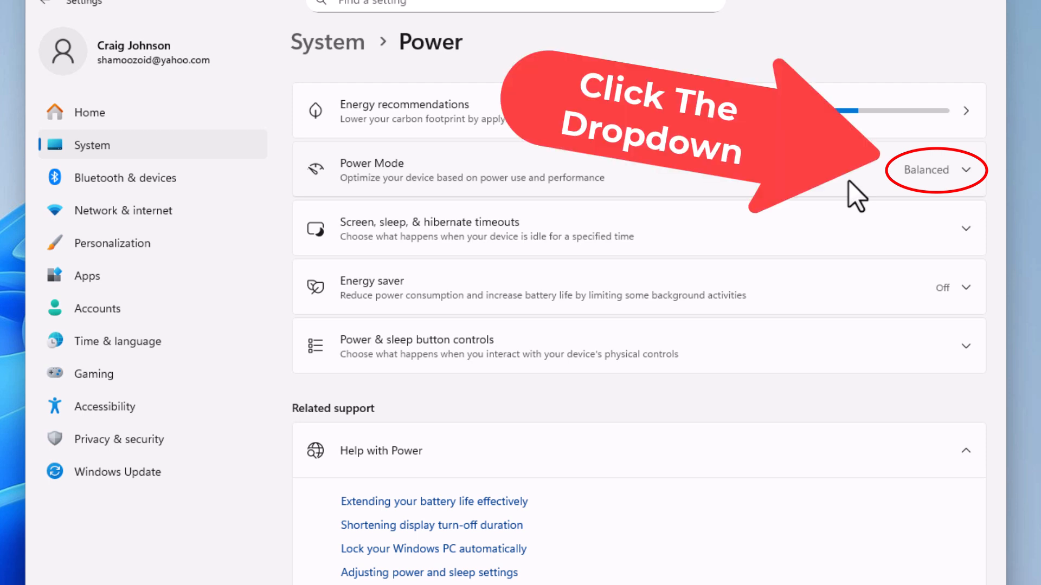
Expand the Power Mode row to reveal the Plugged in setting (Balanced)
left_click(966, 169)
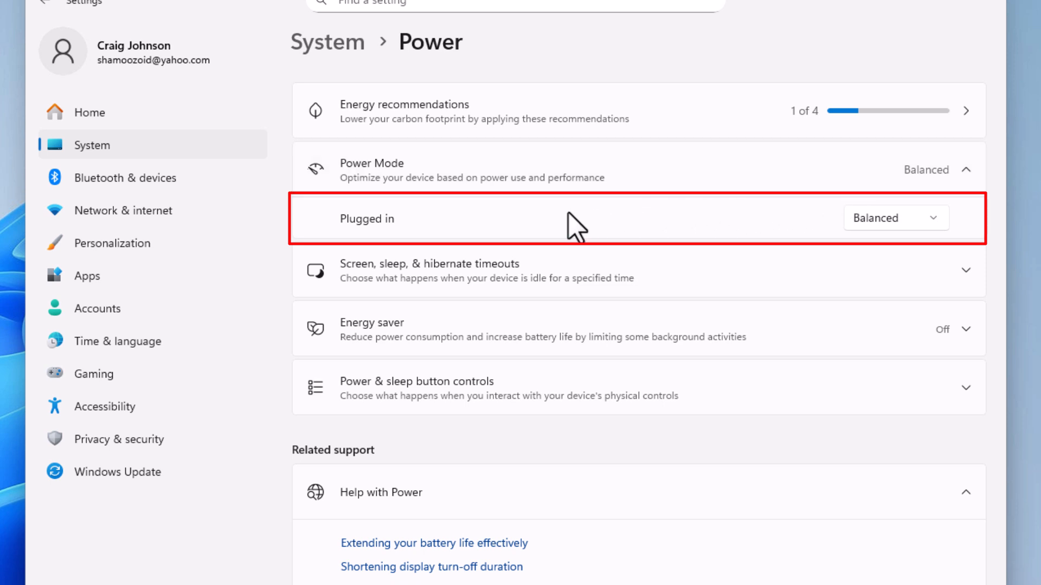
mouse_move(451, 238)
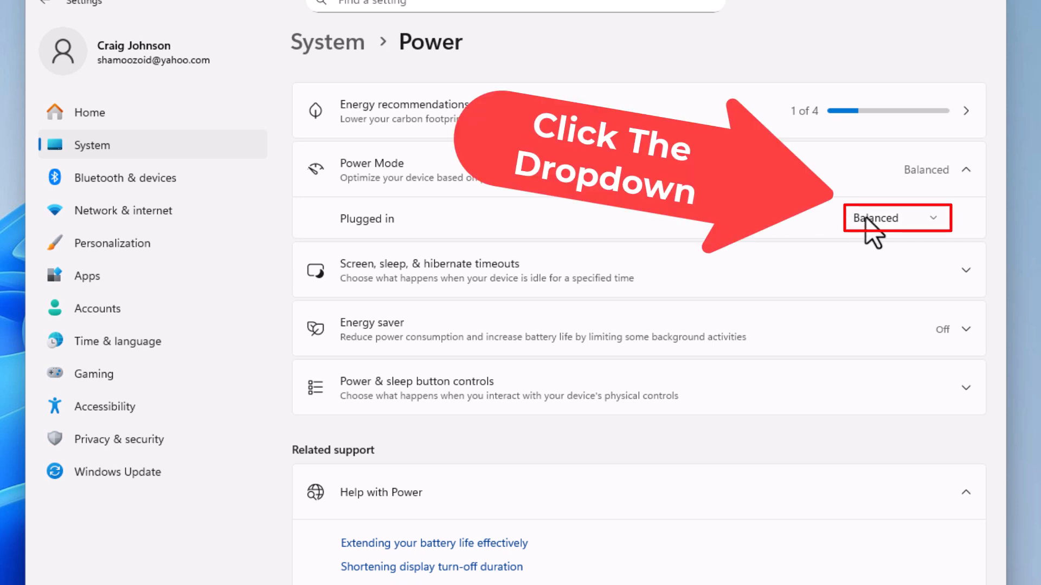
left_click(897, 218)
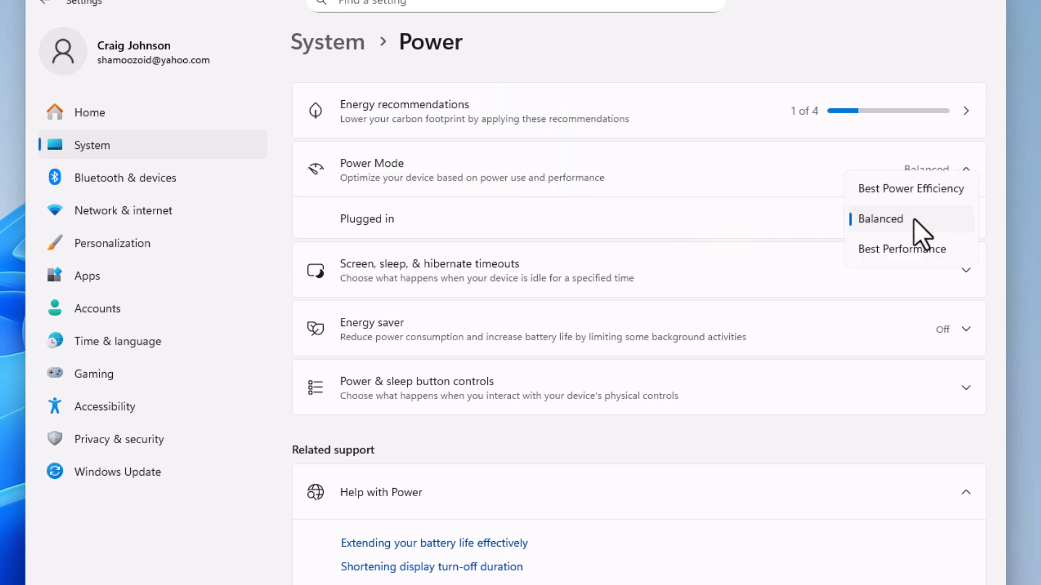
mouse_move(922, 199)
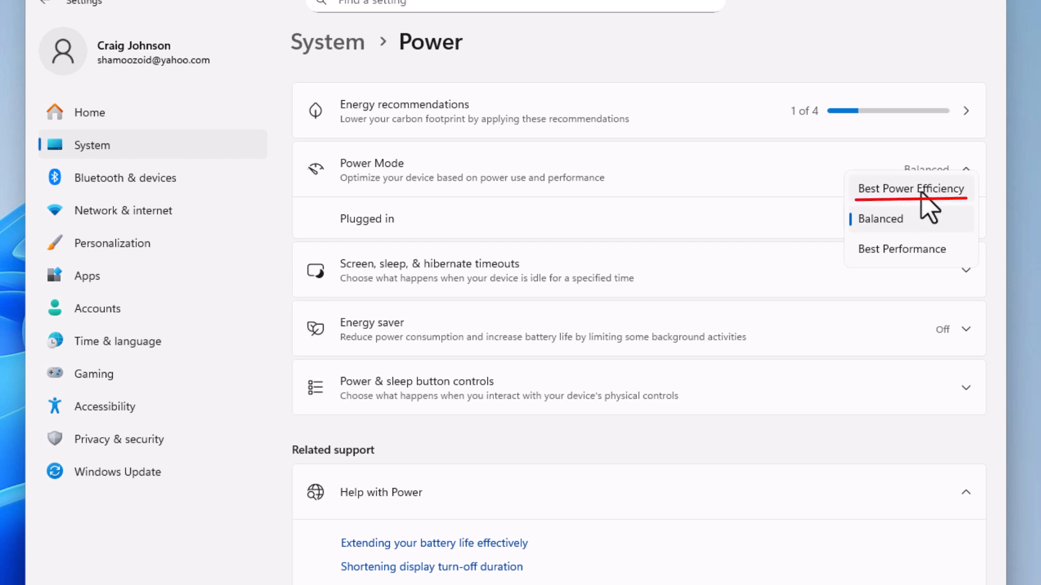
mouse_move(919, 229)
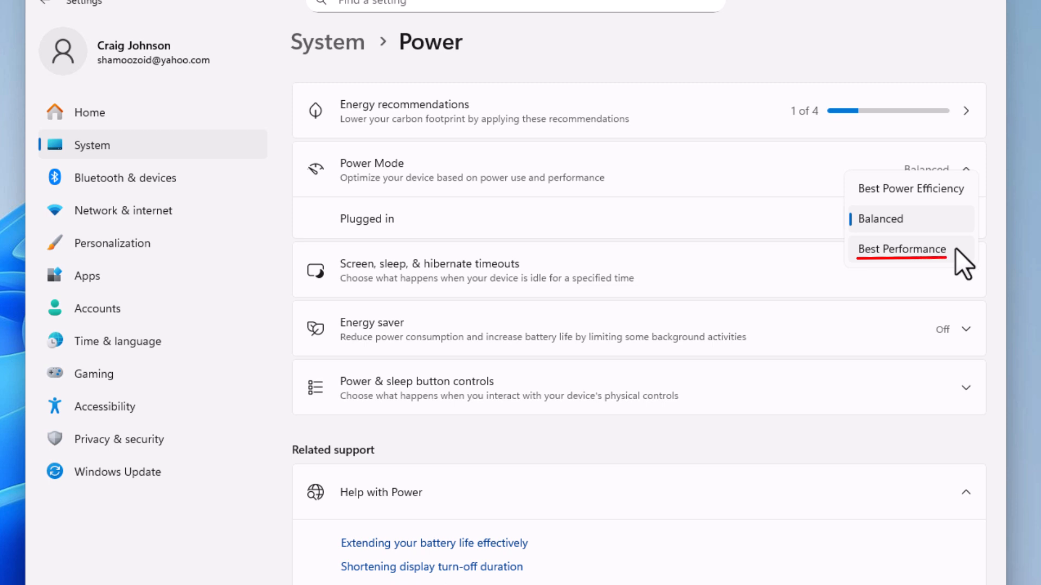
mouse_move(970, 209)
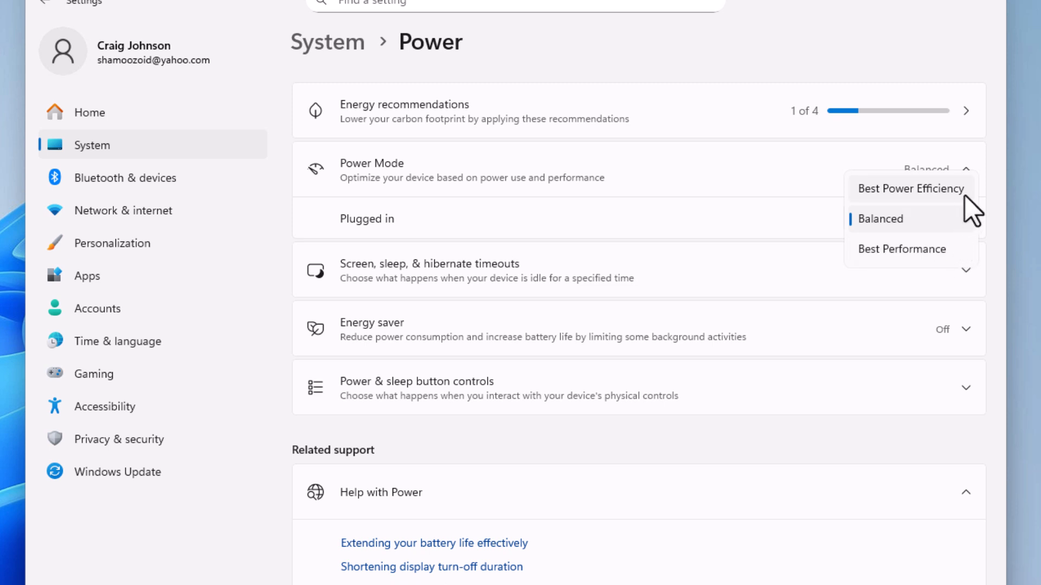
mouse_move(951, 237)
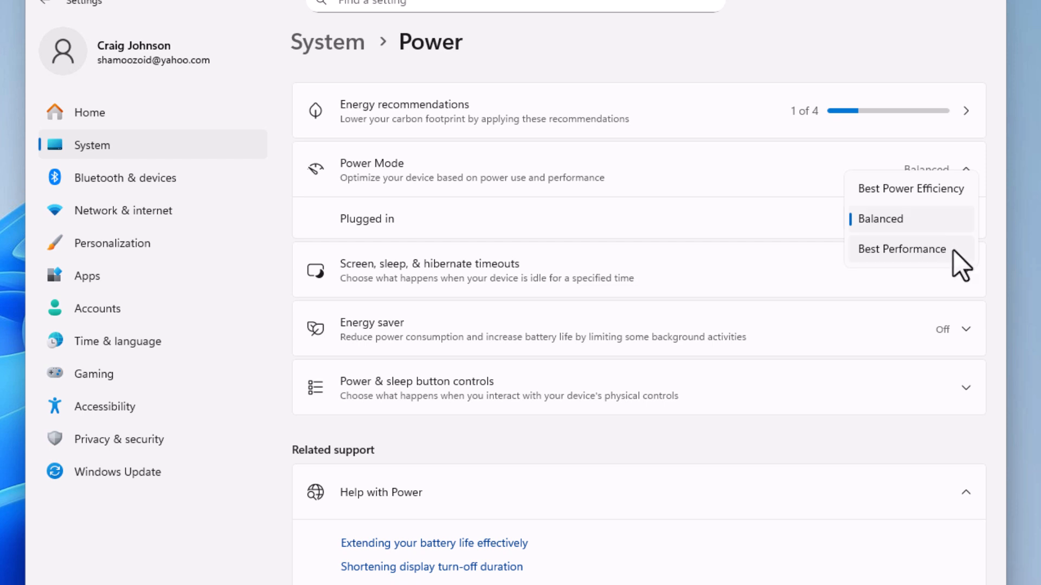
left_click(881, 219)
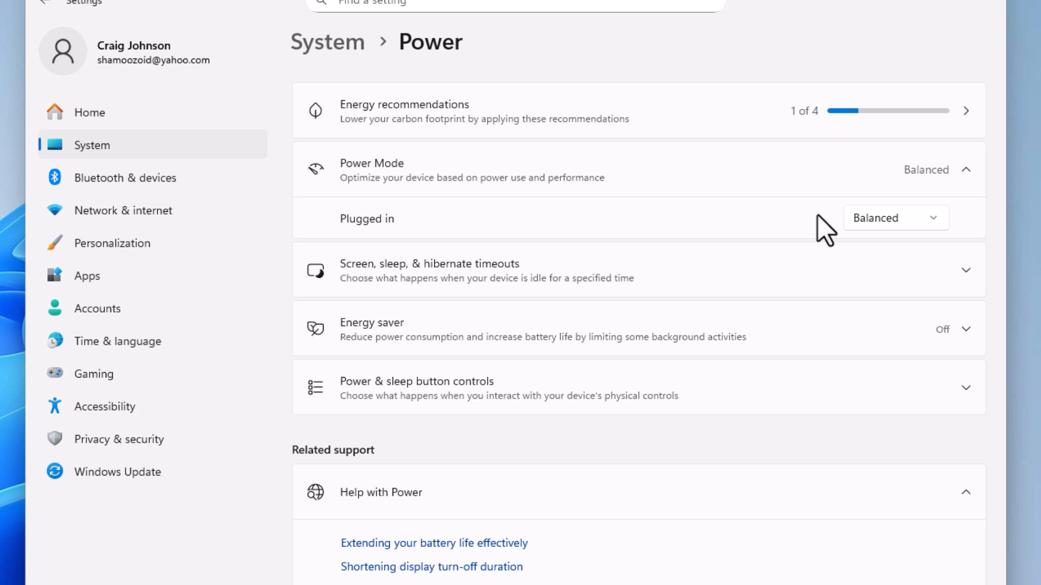